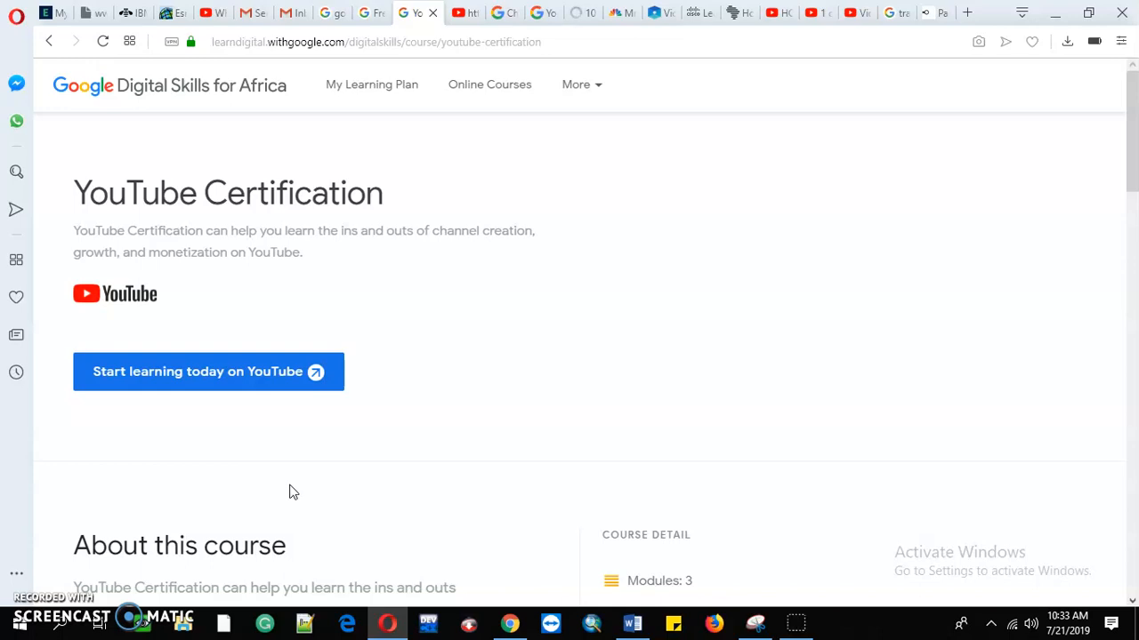
pyautogui.moveTo(298, 487)
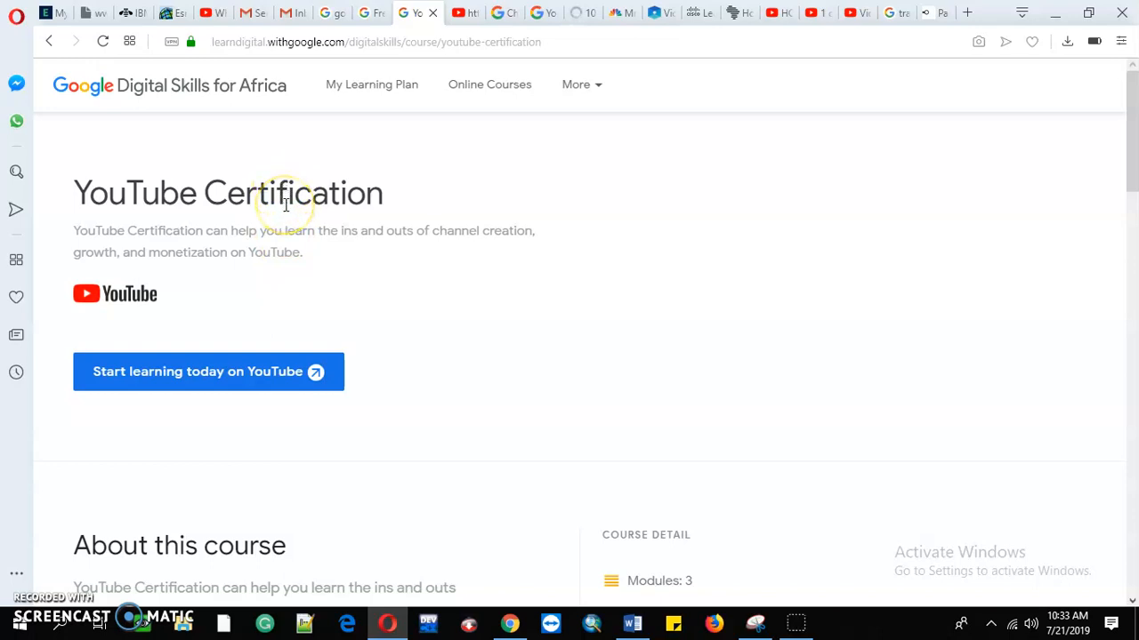
pyautogui.moveTo(38, 124)
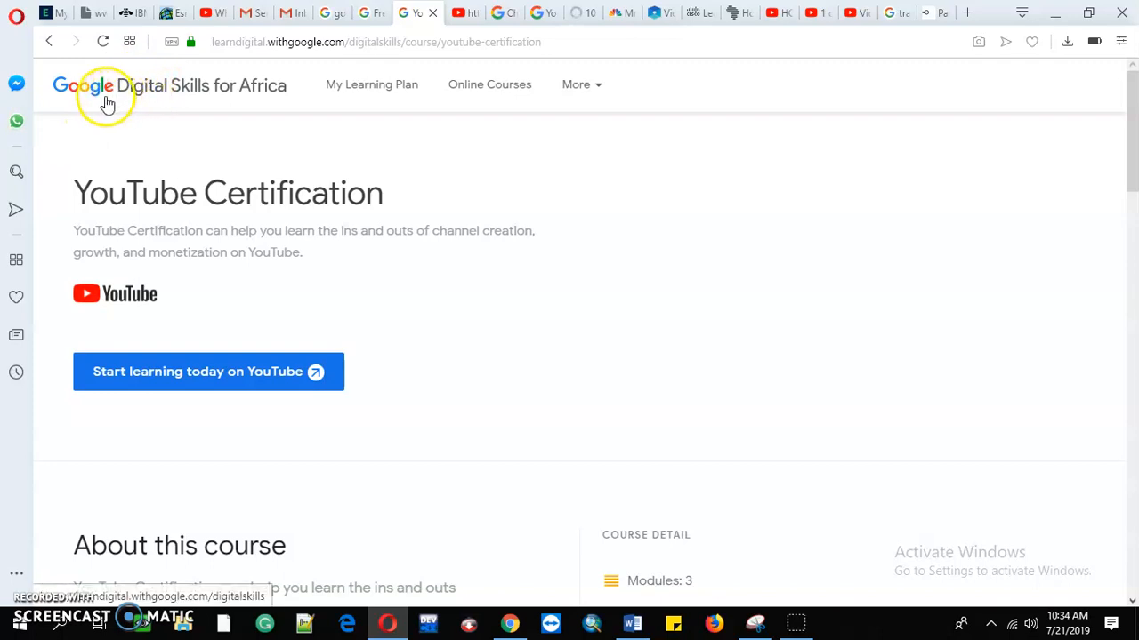
pyautogui.moveTo(203, 124)
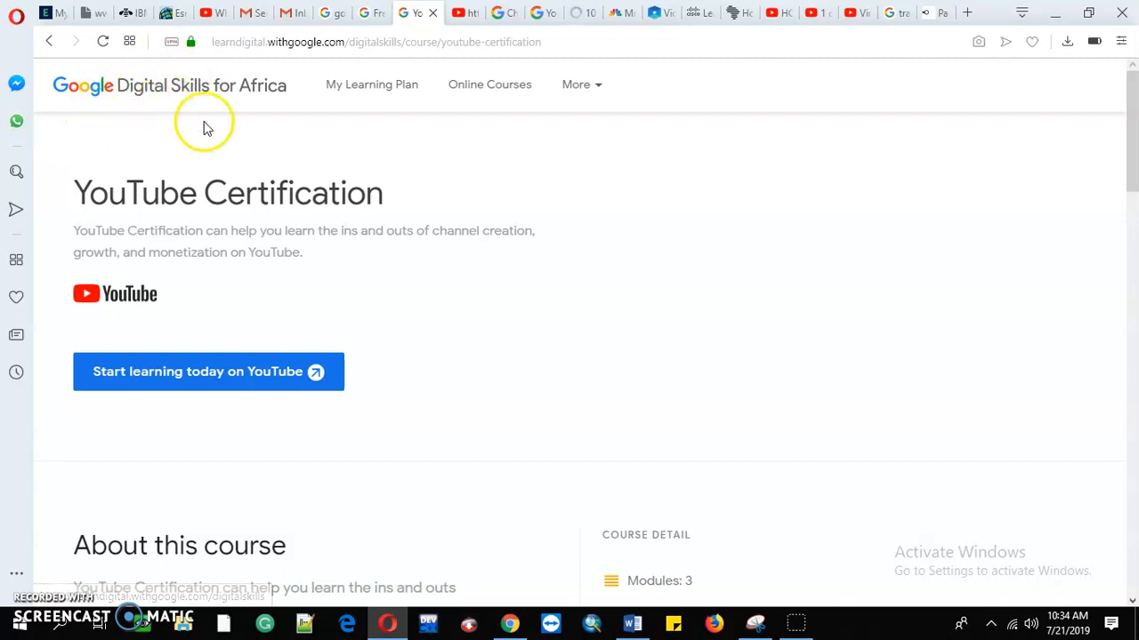
pyautogui.moveTo(276, 107)
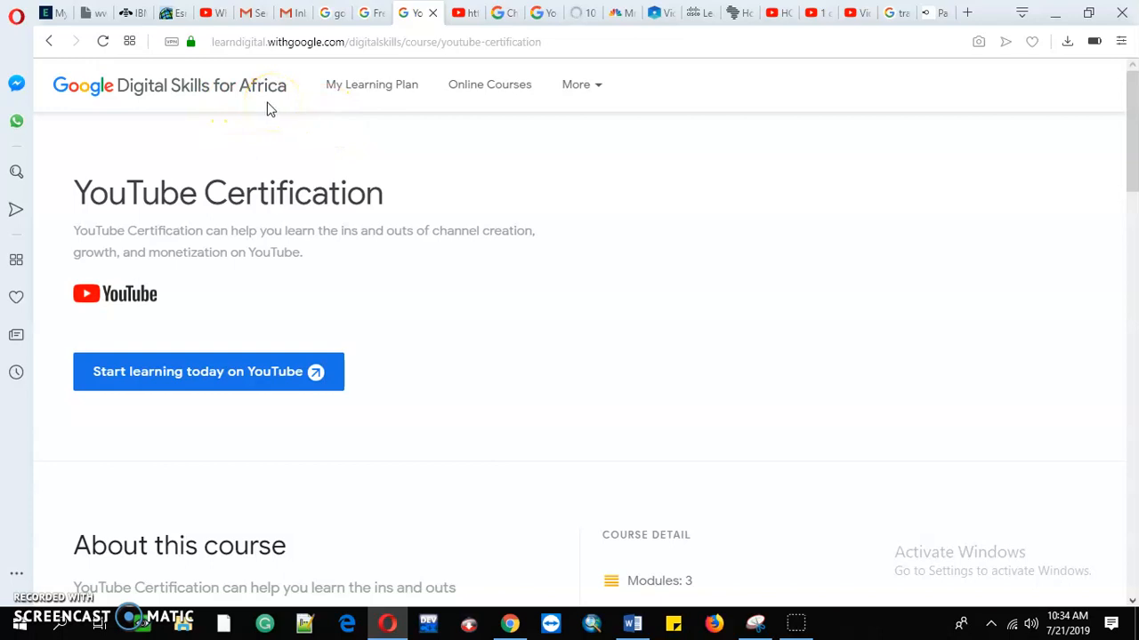
pyautogui.moveTo(313, 86)
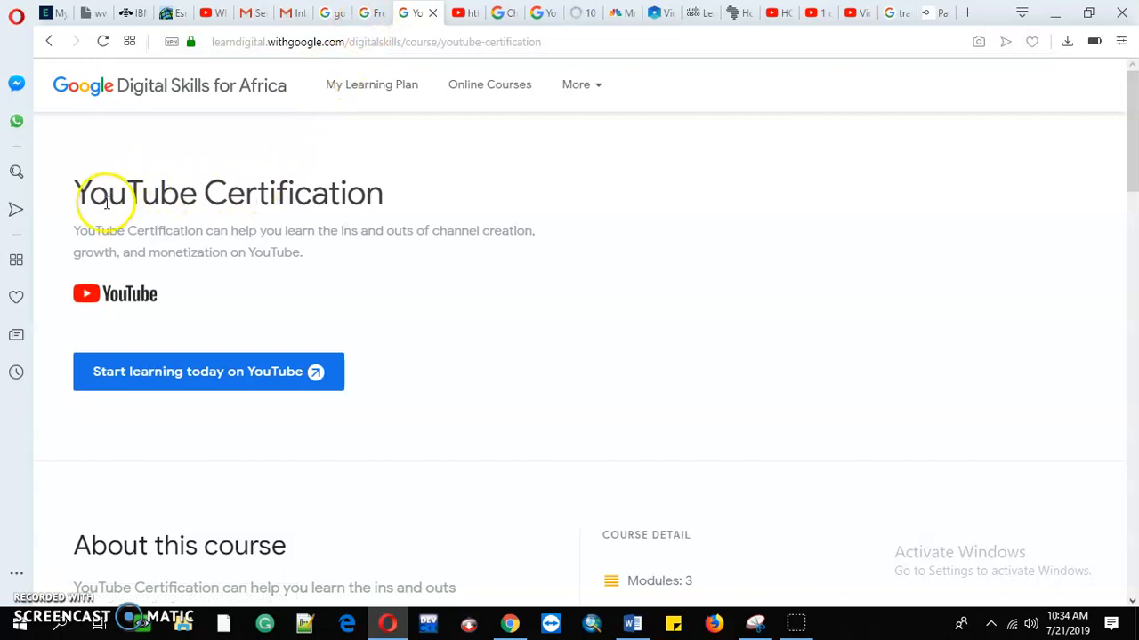
# From the Digital Skills home page, get started into My Learning Plan and go to Online Courses
pyautogui.click(372, 13)
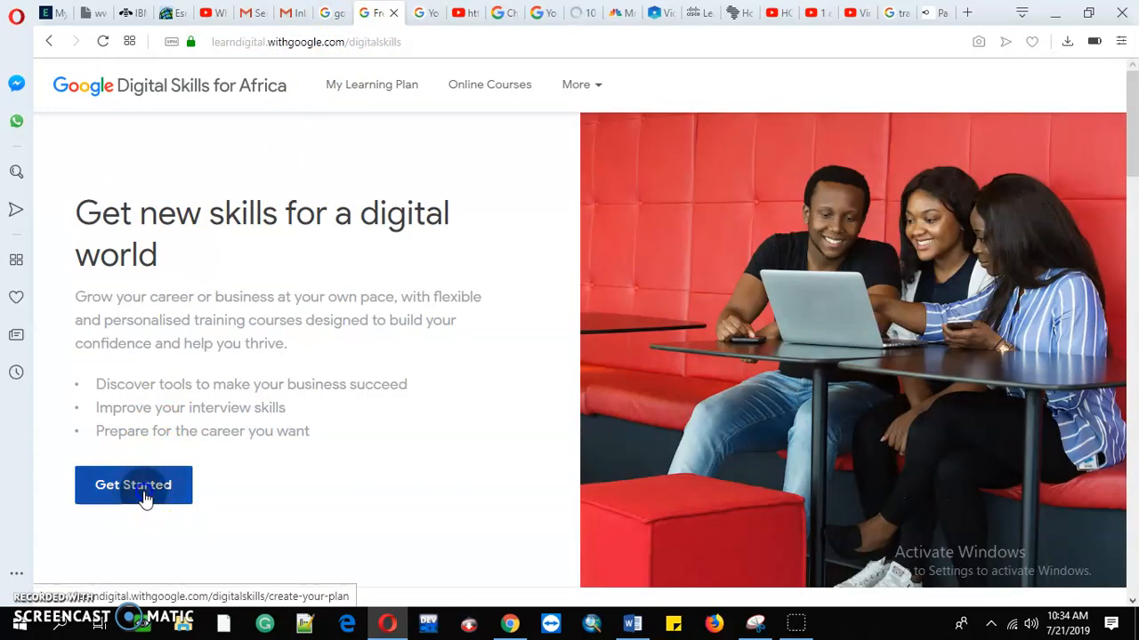
pyautogui.click(132, 485)
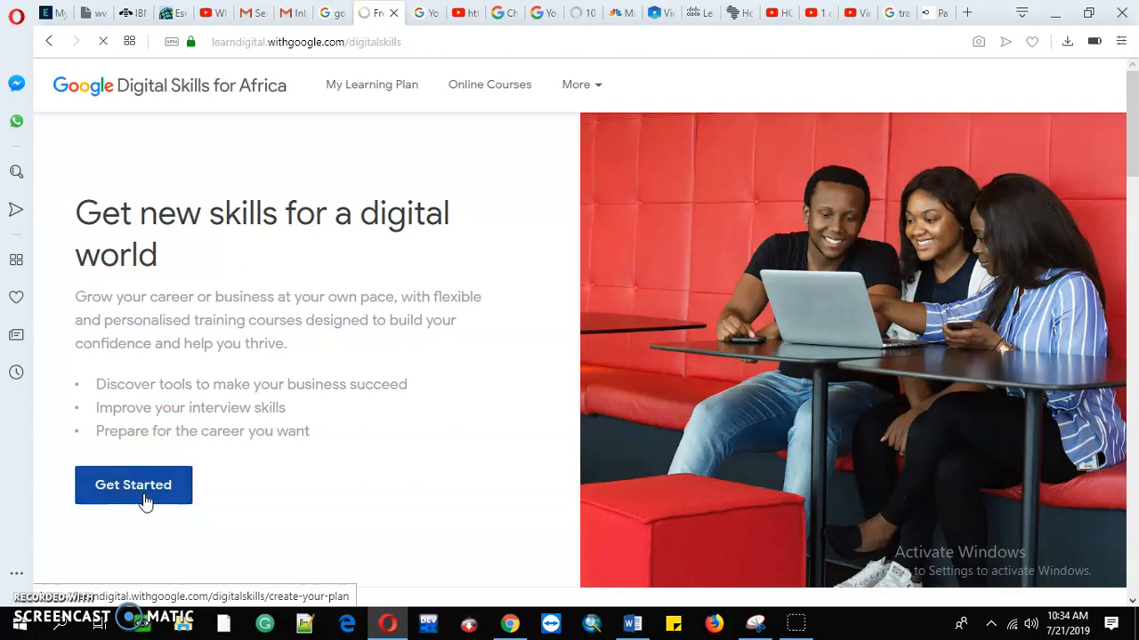
pyautogui.click(133, 485)
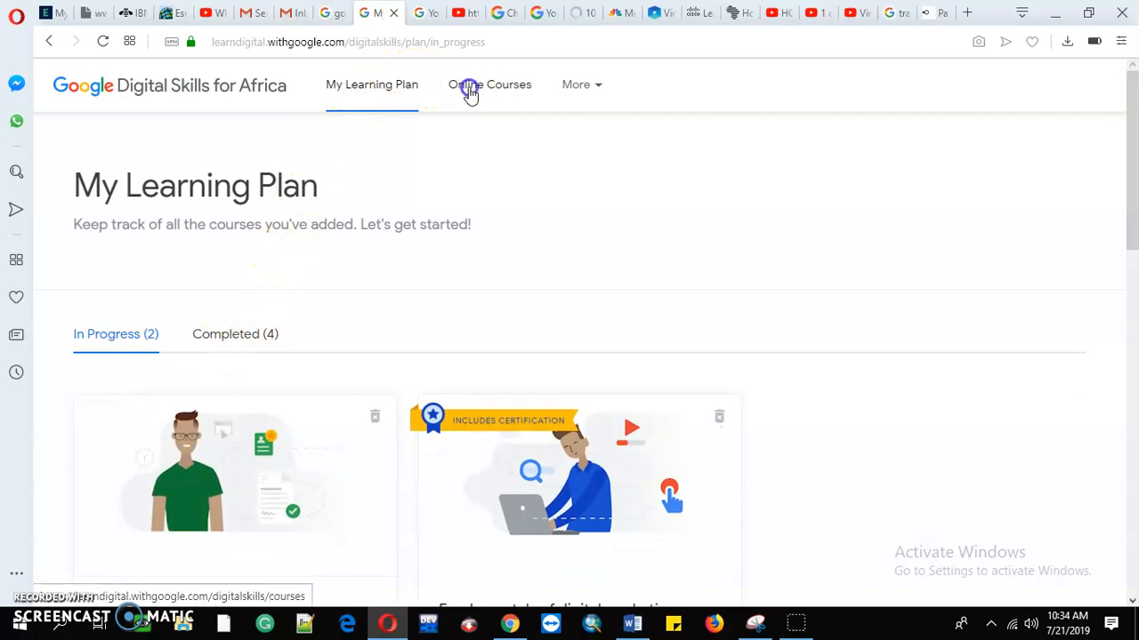
pyautogui.click(490, 84)
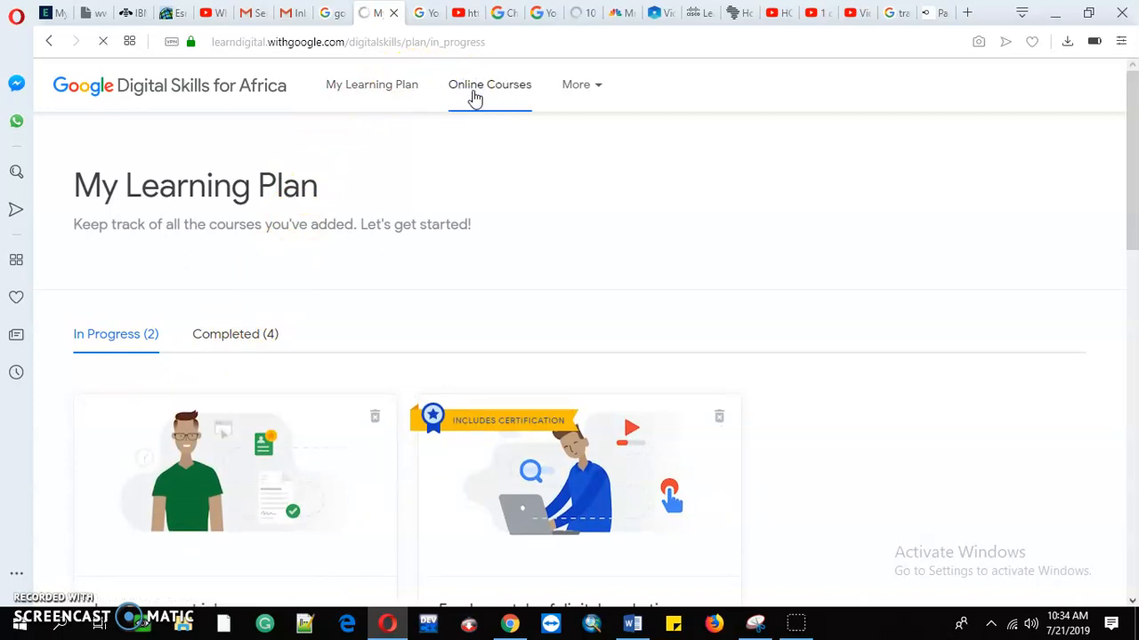
# Browse the all-categories course catalogue down to the YouTube Certification card
pyautogui.click(489, 84)
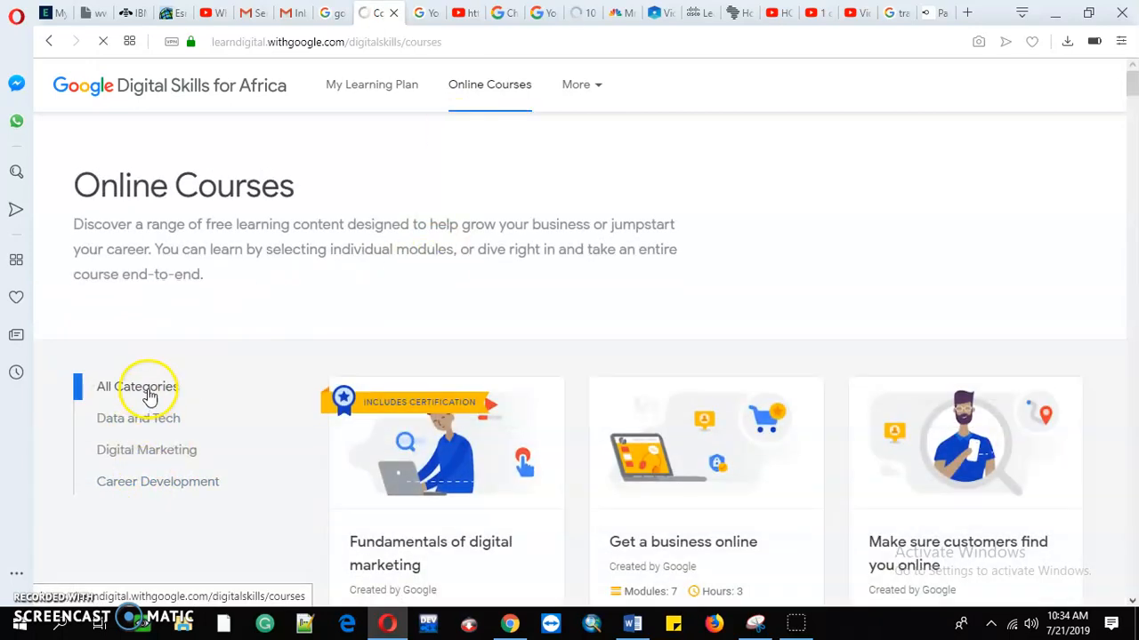
pyautogui.scroll(-3)
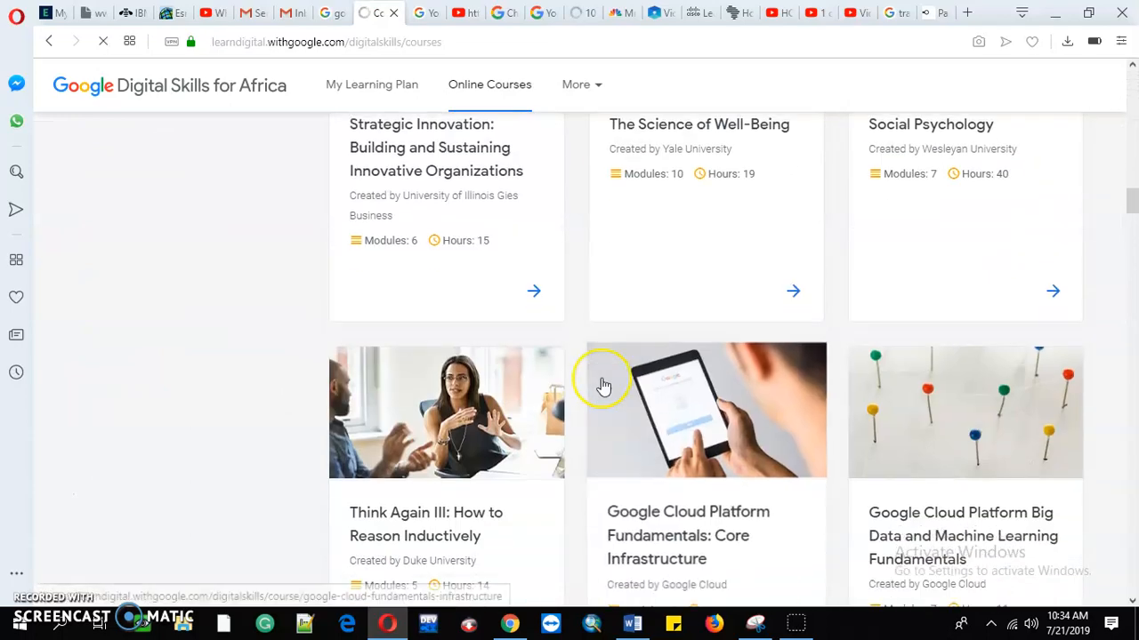
pyautogui.scroll(-3)
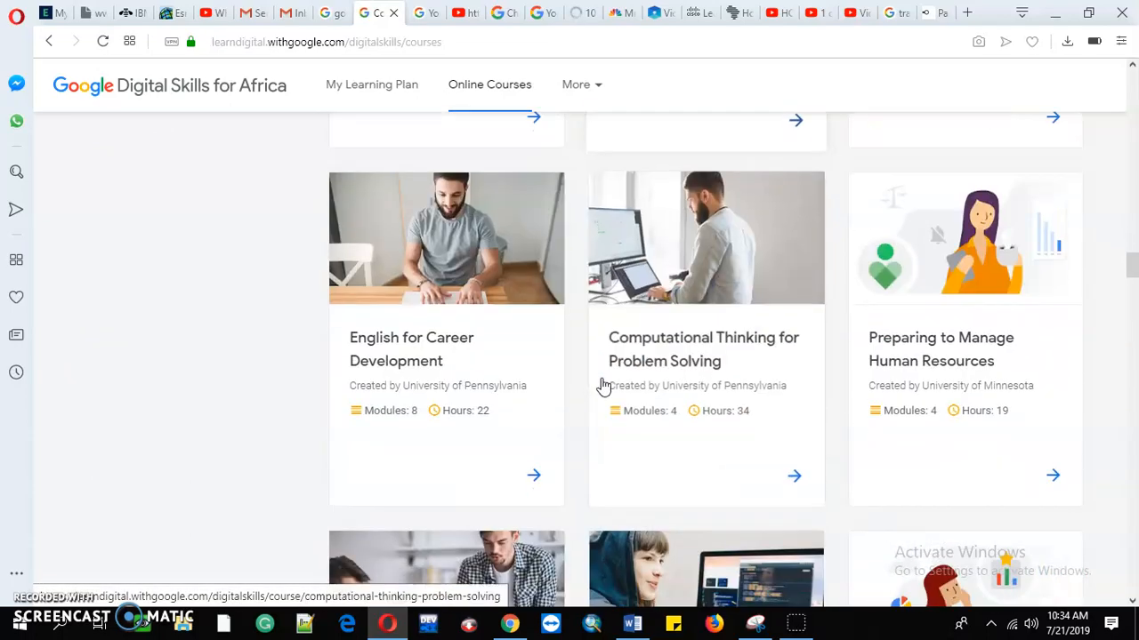
pyautogui.scroll(-3)
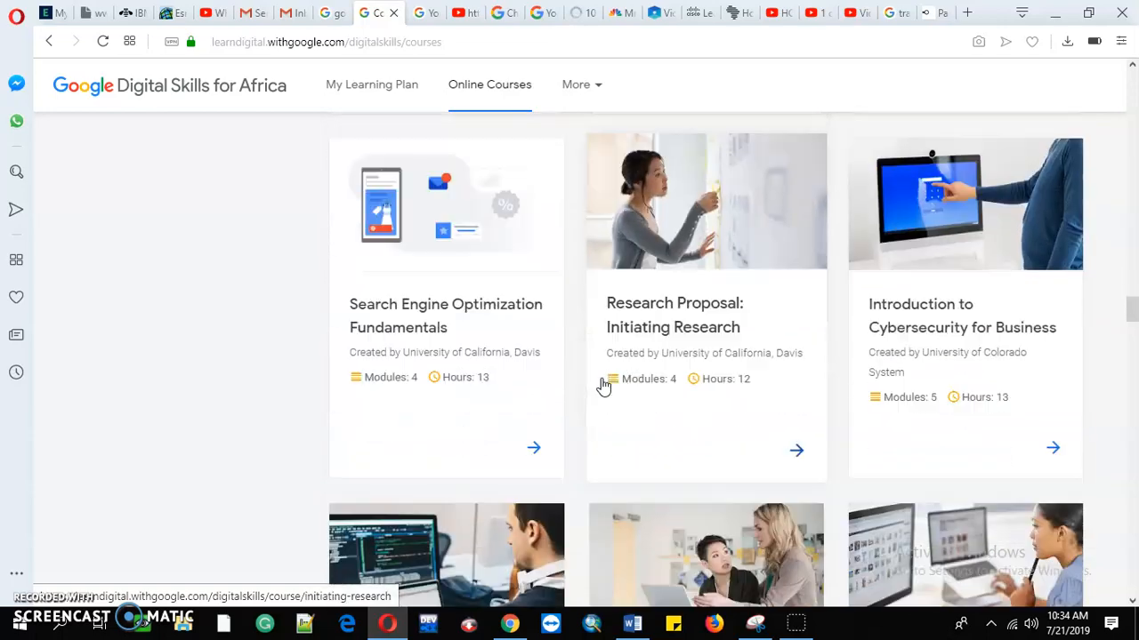
pyautogui.scroll(-3)
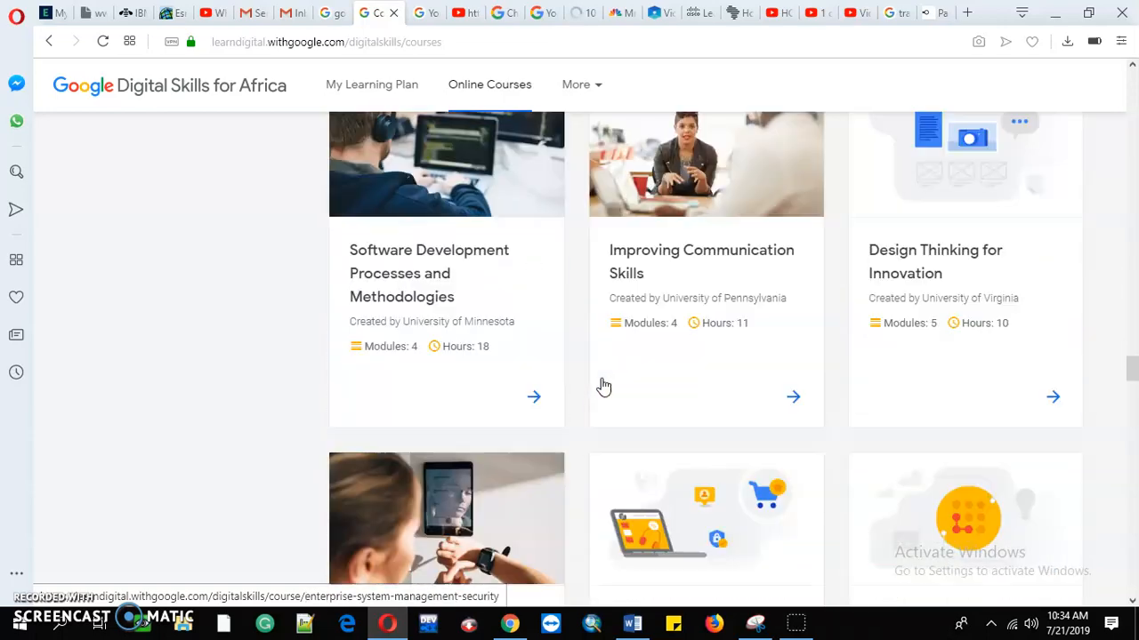
pyautogui.scroll(-3)
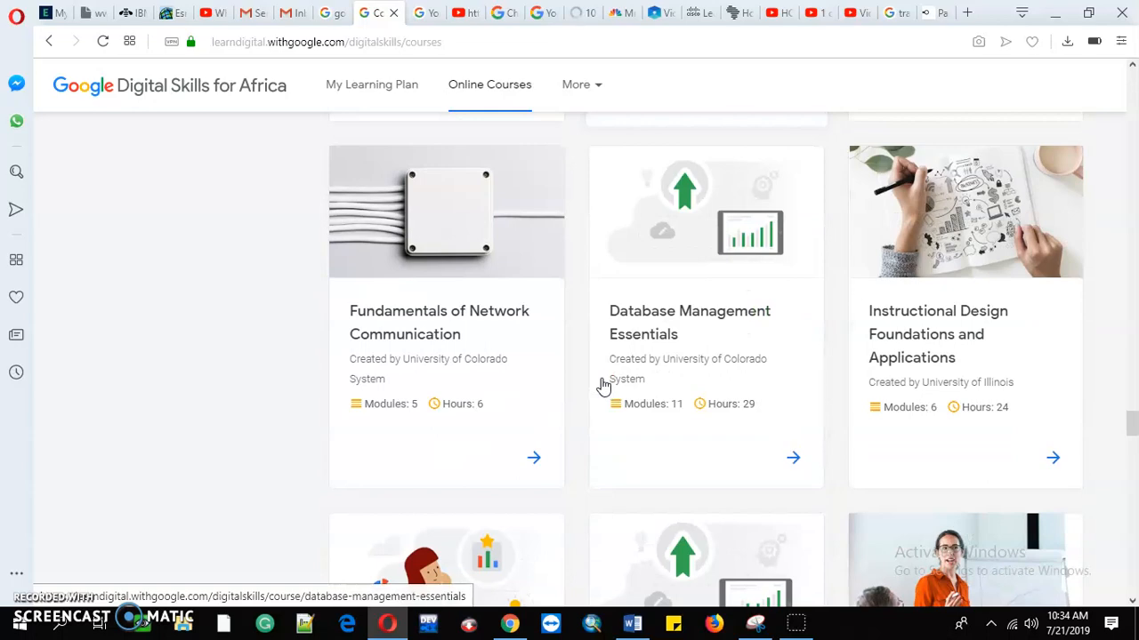
pyautogui.scroll(-3)
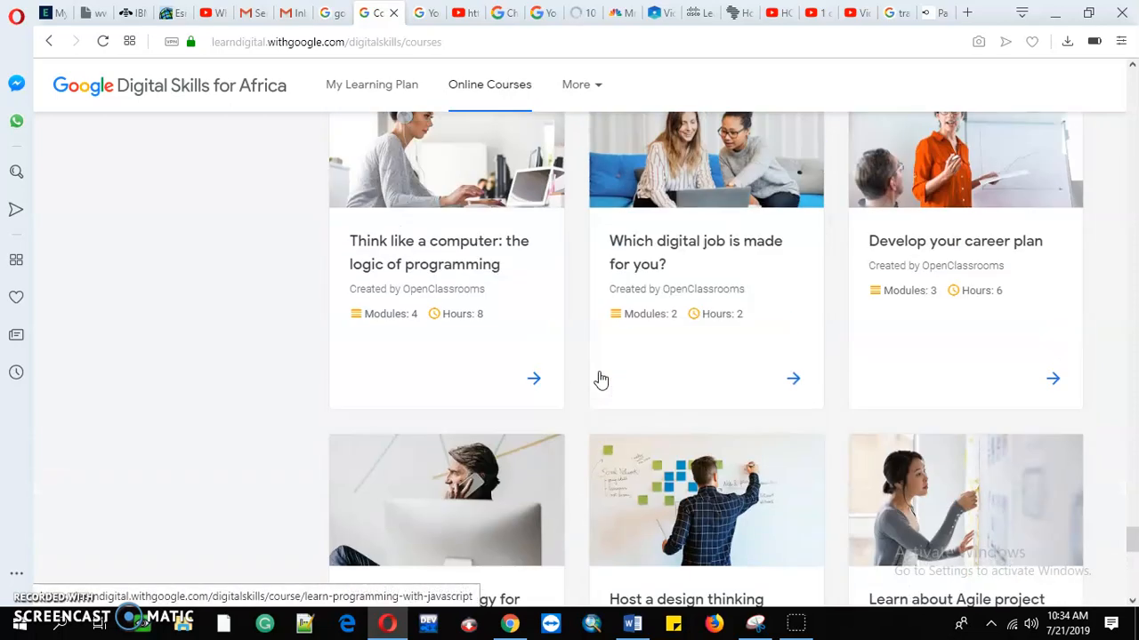
pyautogui.scroll(-3)
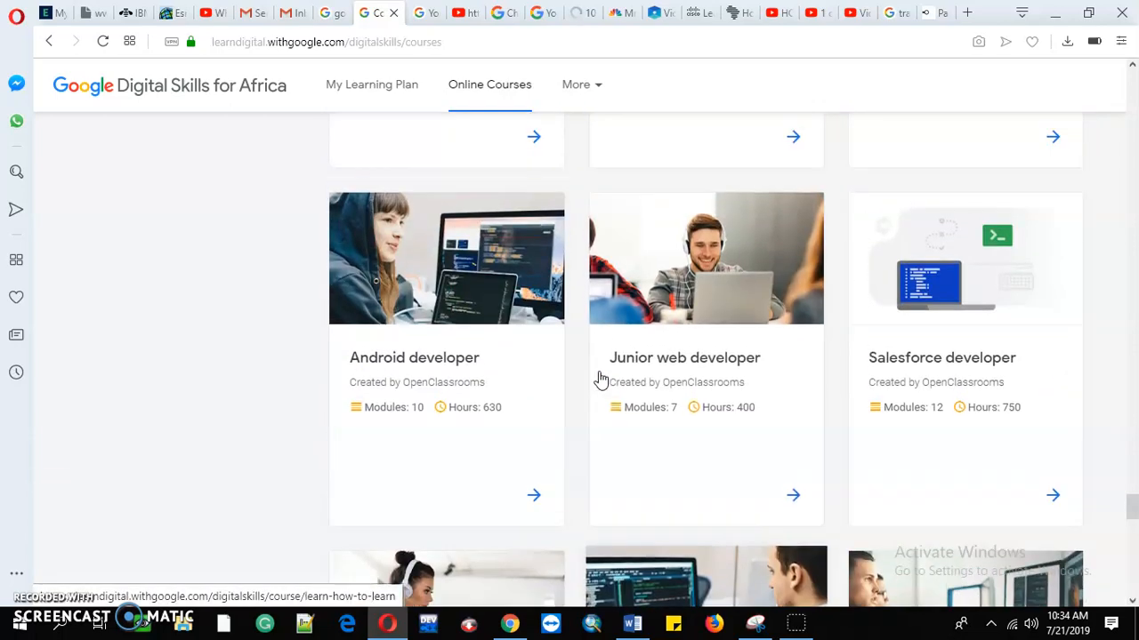
pyautogui.scroll(-3)
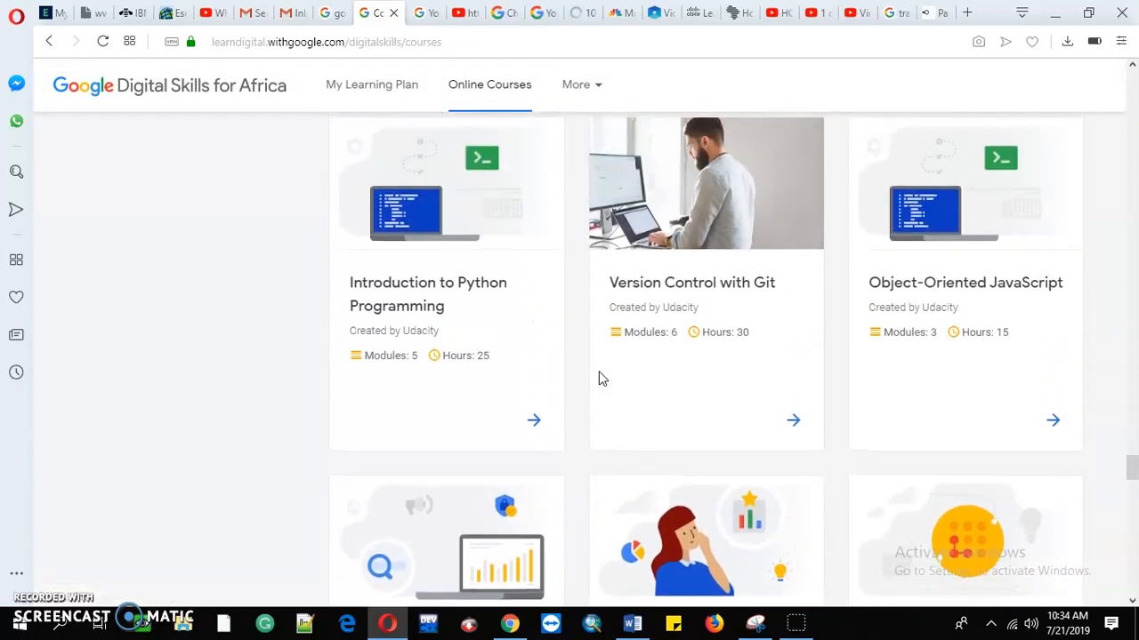
pyautogui.scroll(-3)
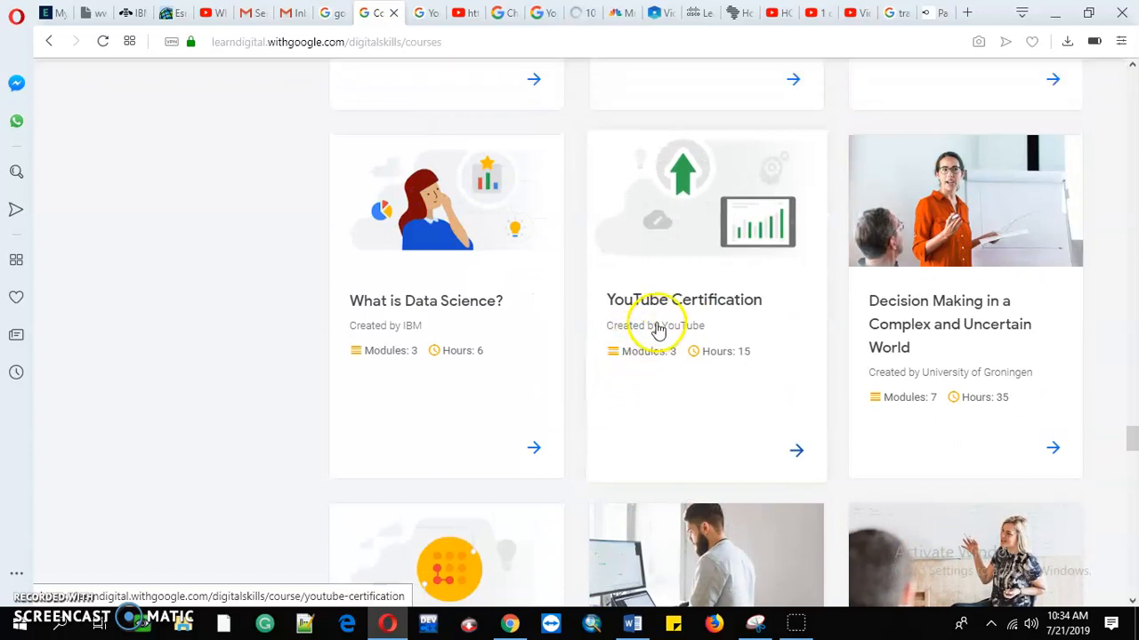
pyautogui.moveTo(673, 321)
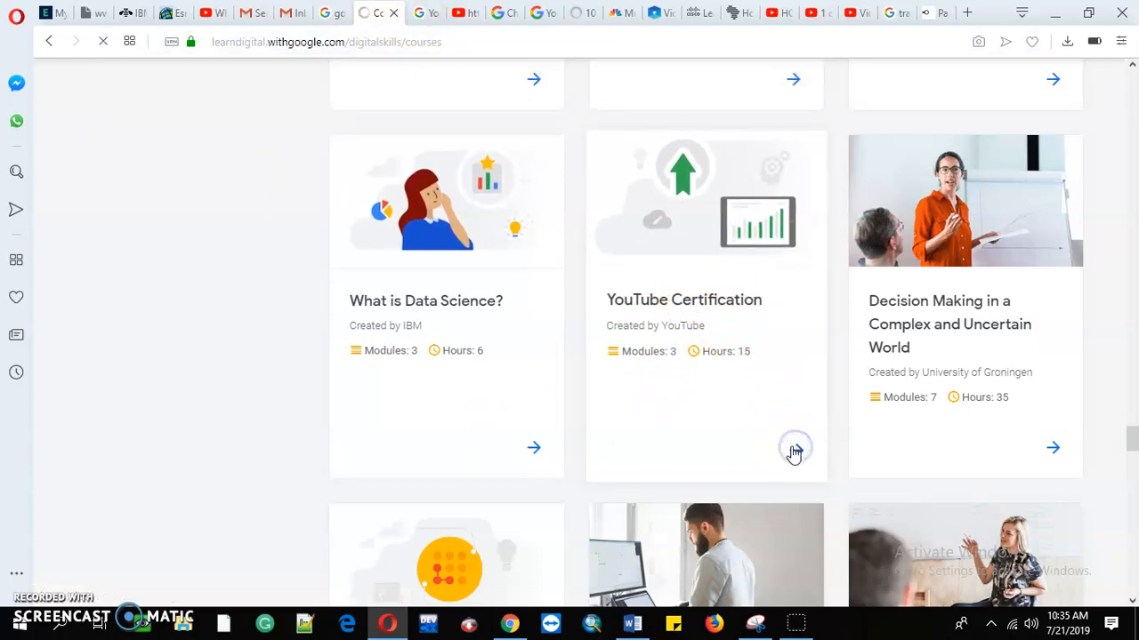
# Open the YouTube Certification course page, then move to the Channel Growth Assessment page
pyautogui.click(793, 448)
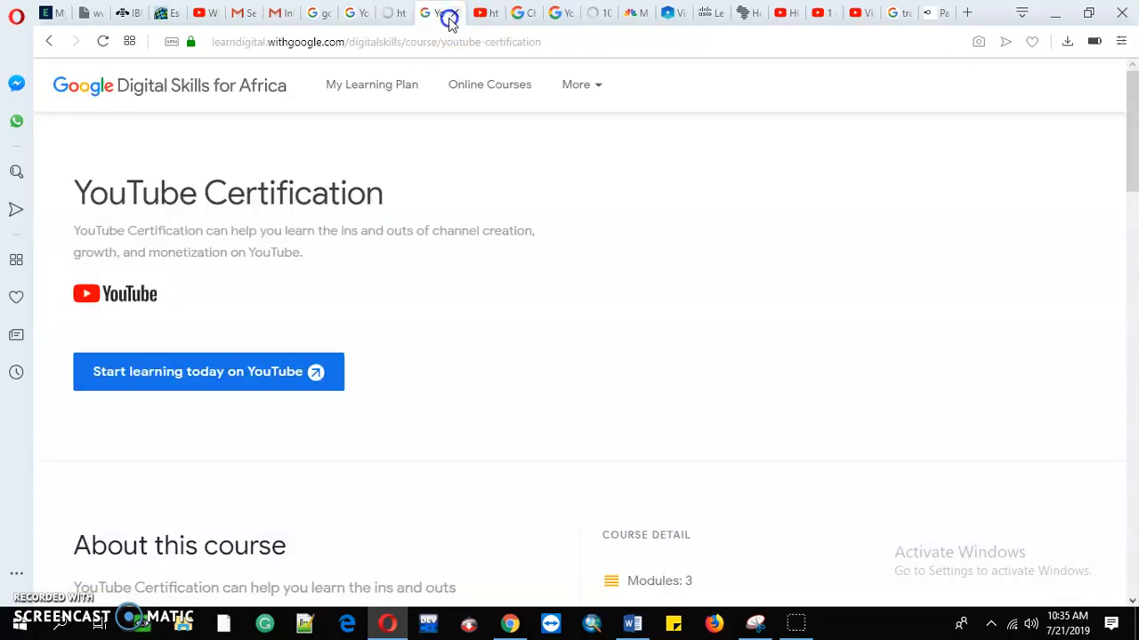
pyautogui.click(467, 13)
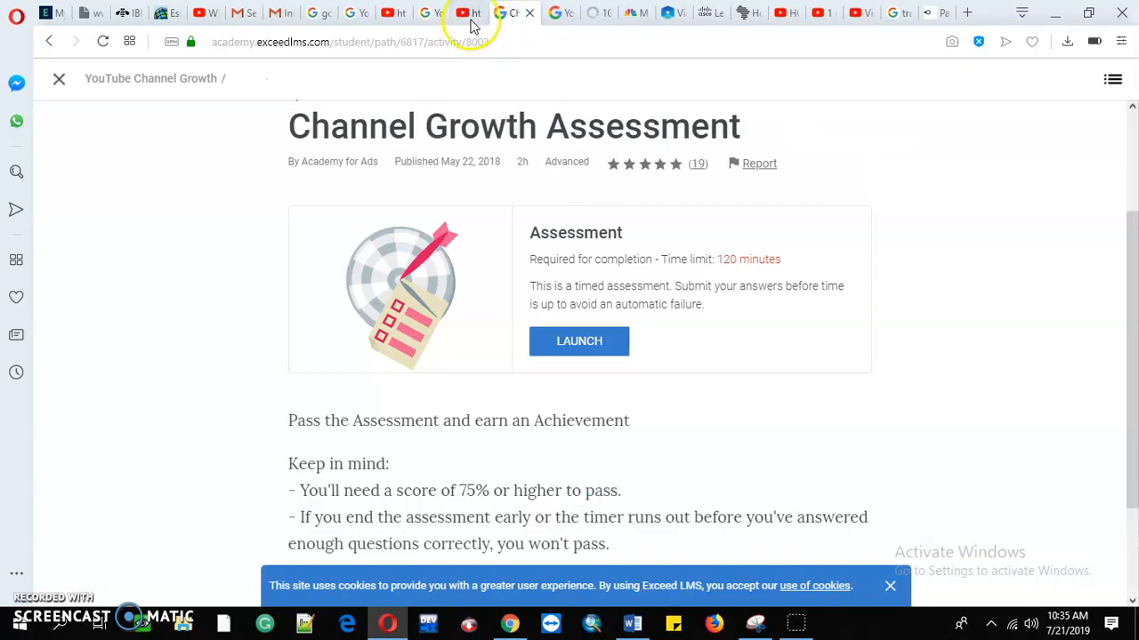
# Switch to the Creator Academy 'Welcome to YouTube Certified' landing page
pyautogui.click(467, 13)
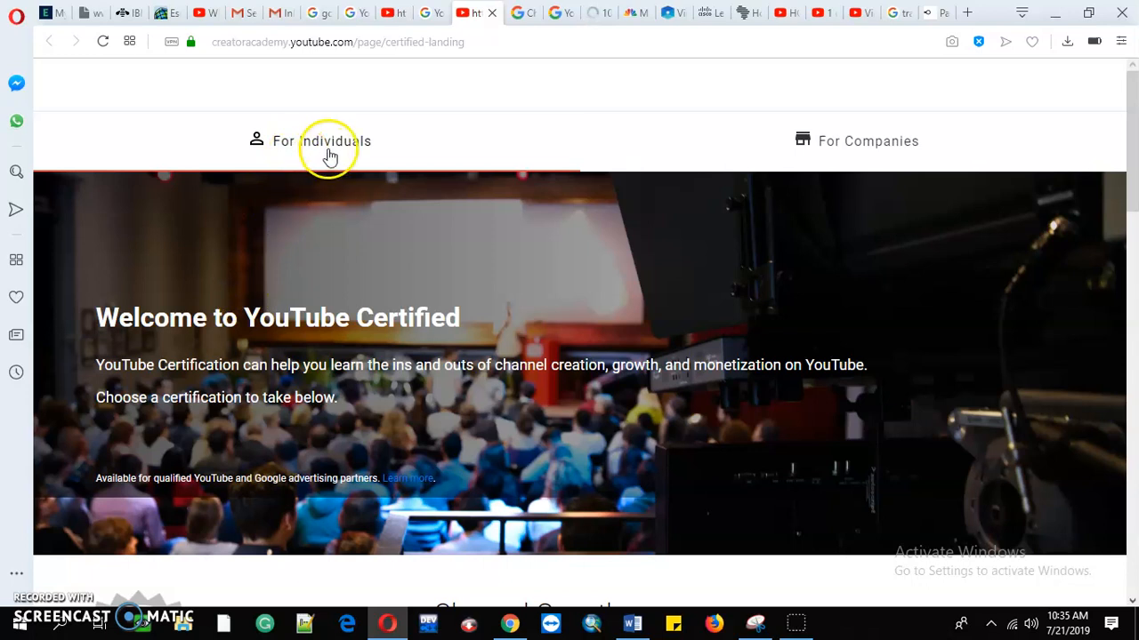
pyautogui.moveTo(105, 374)
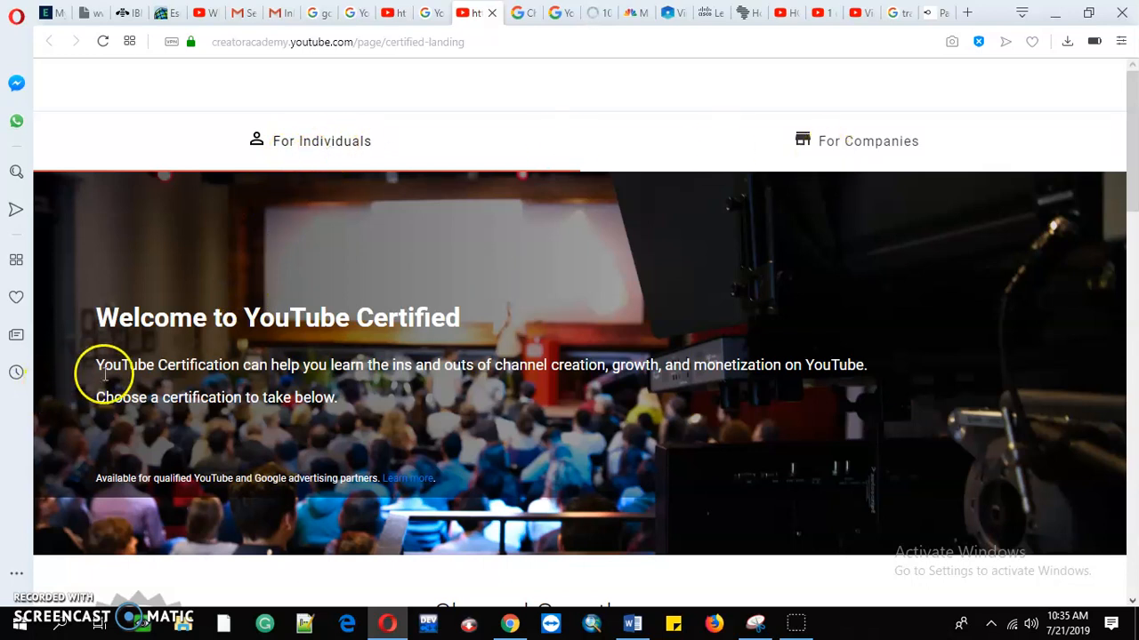
pyautogui.moveTo(426, 345)
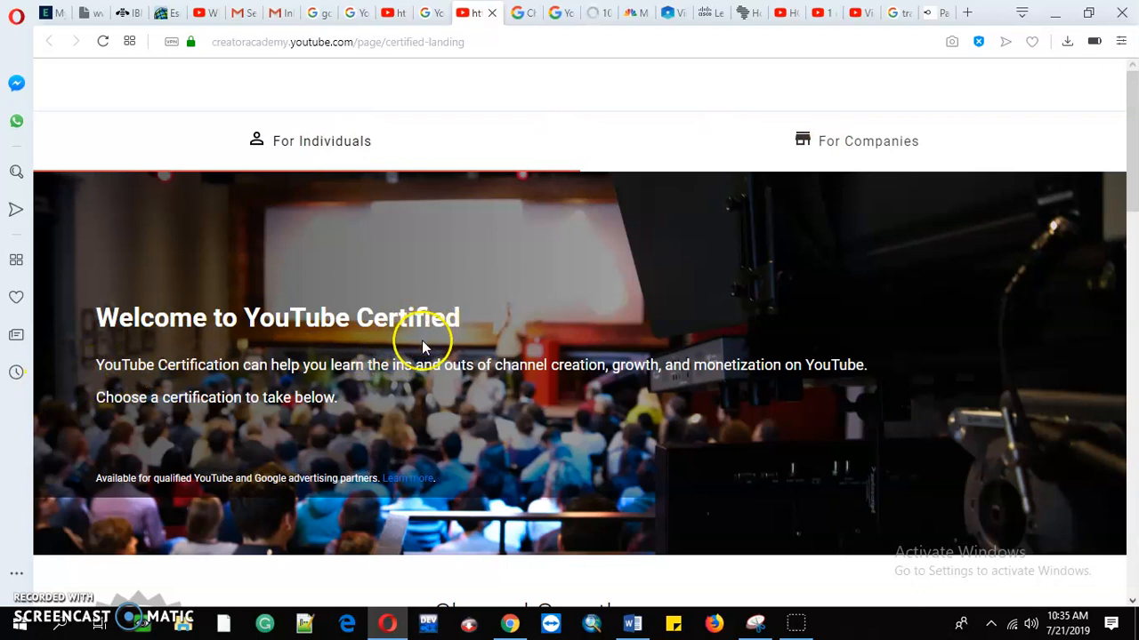
pyautogui.moveTo(182, 387)
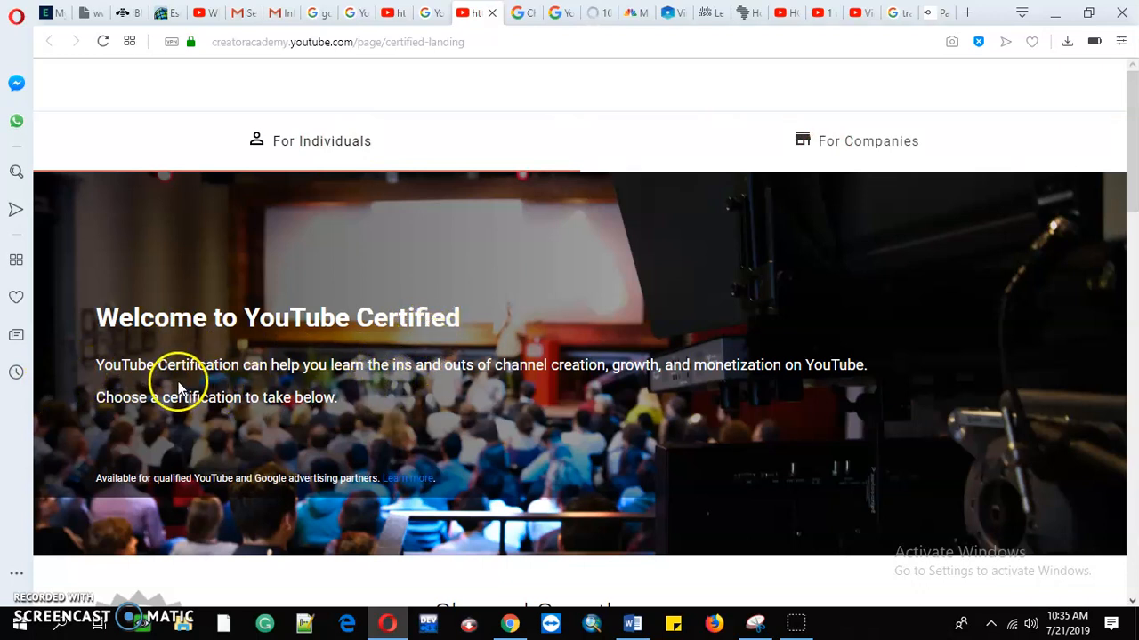
pyautogui.moveTo(505, 371)
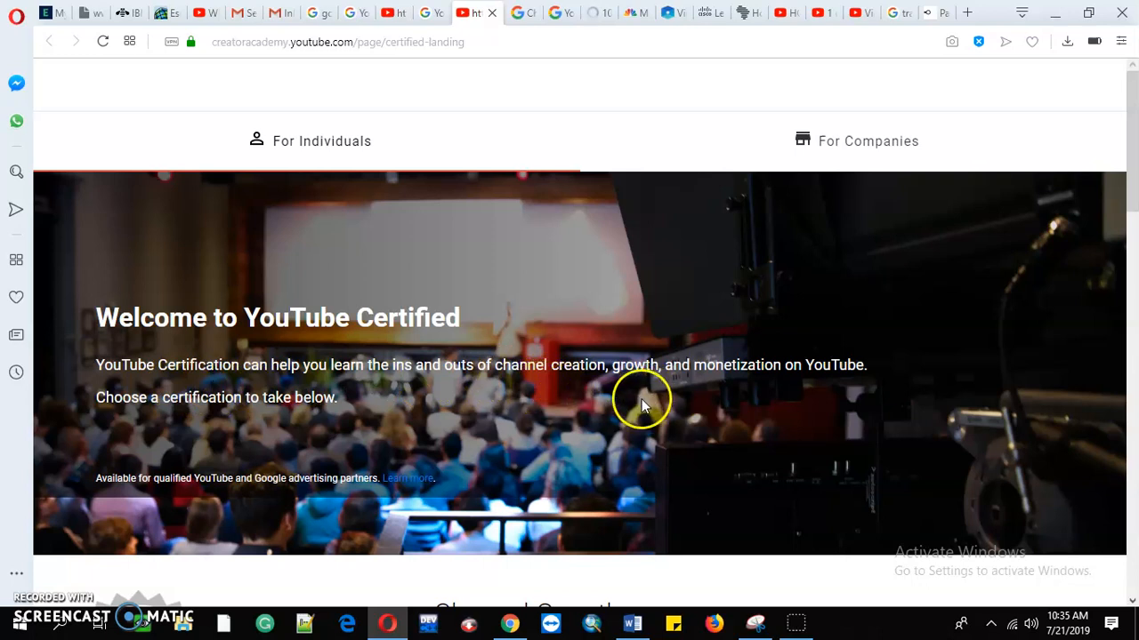
pyautogui.moveTo(322, 418)
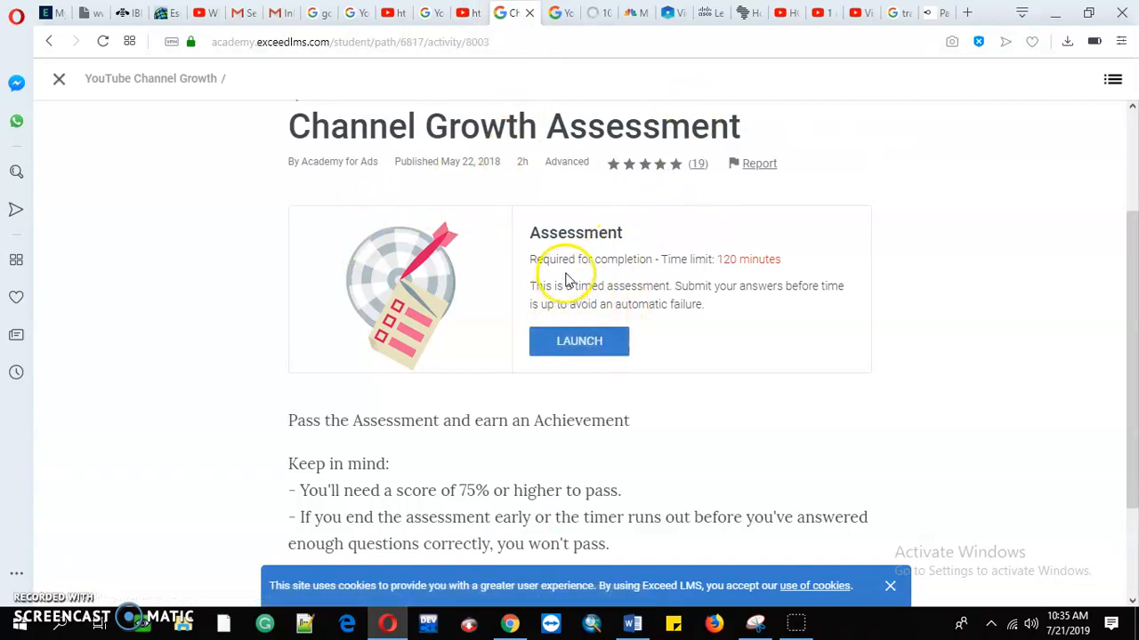
pyautogui.moveTo(670, 340)
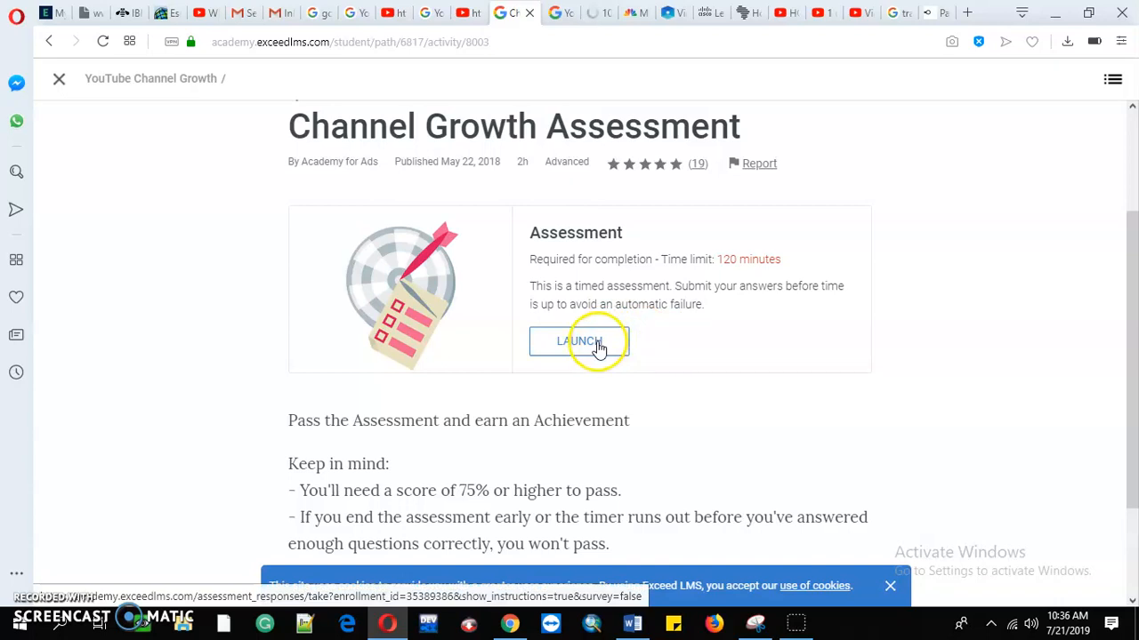
pyautogui.moveTo(757, 373)
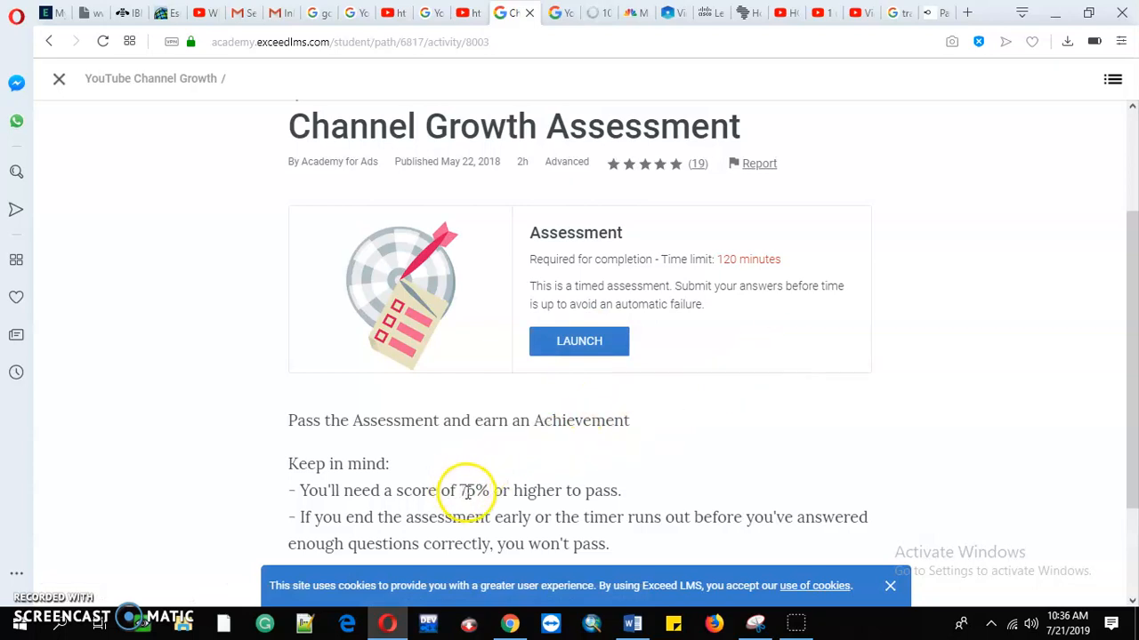
pyautogui.moveTo(538, 507)
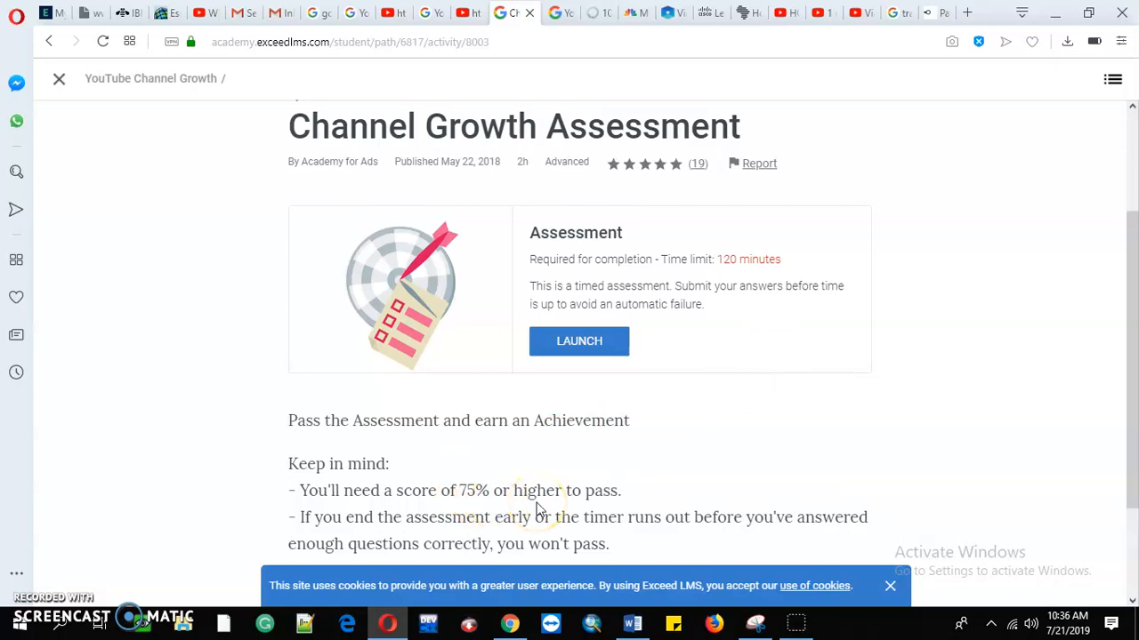
pyautogui.moveTo(538, 508)
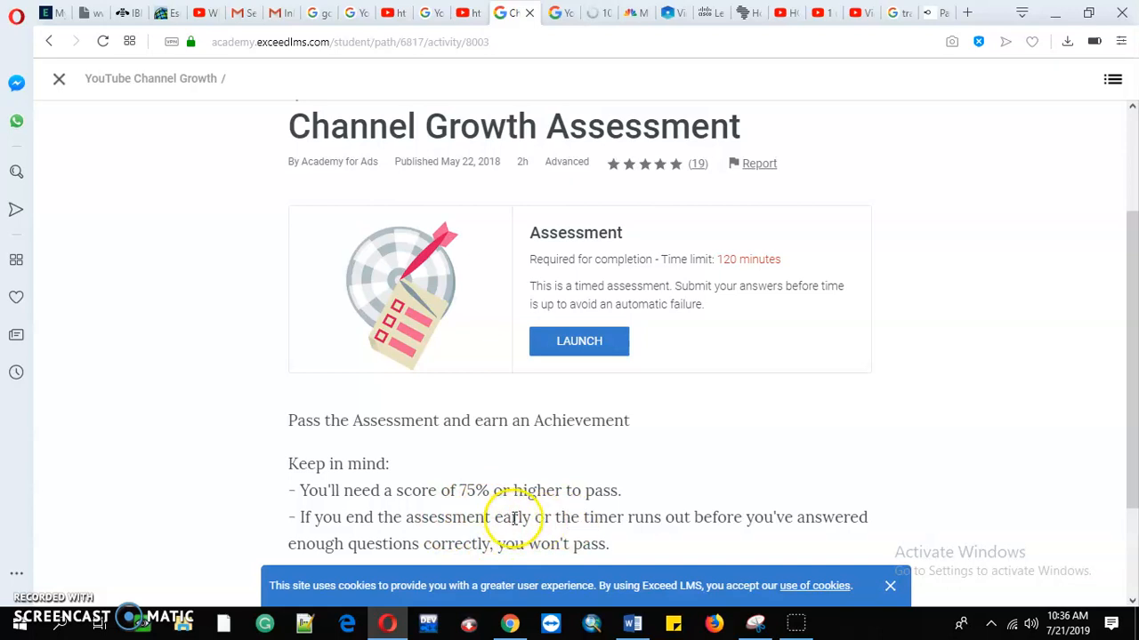
pyautogui.moveTo(693, 483)
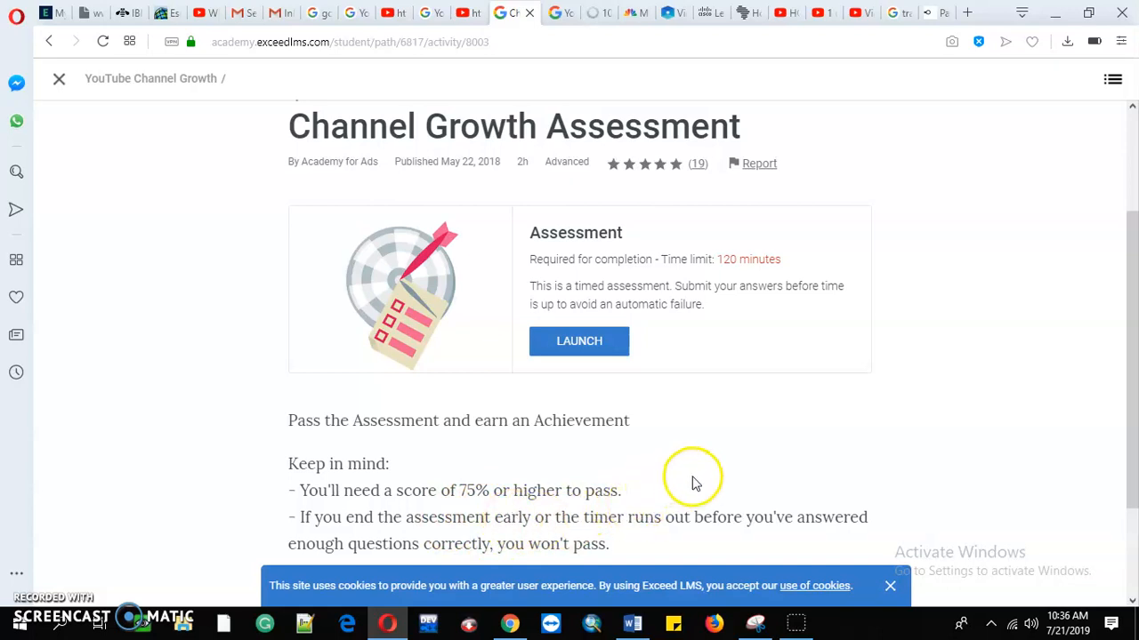
pyautogui.moveTo(622, 510)
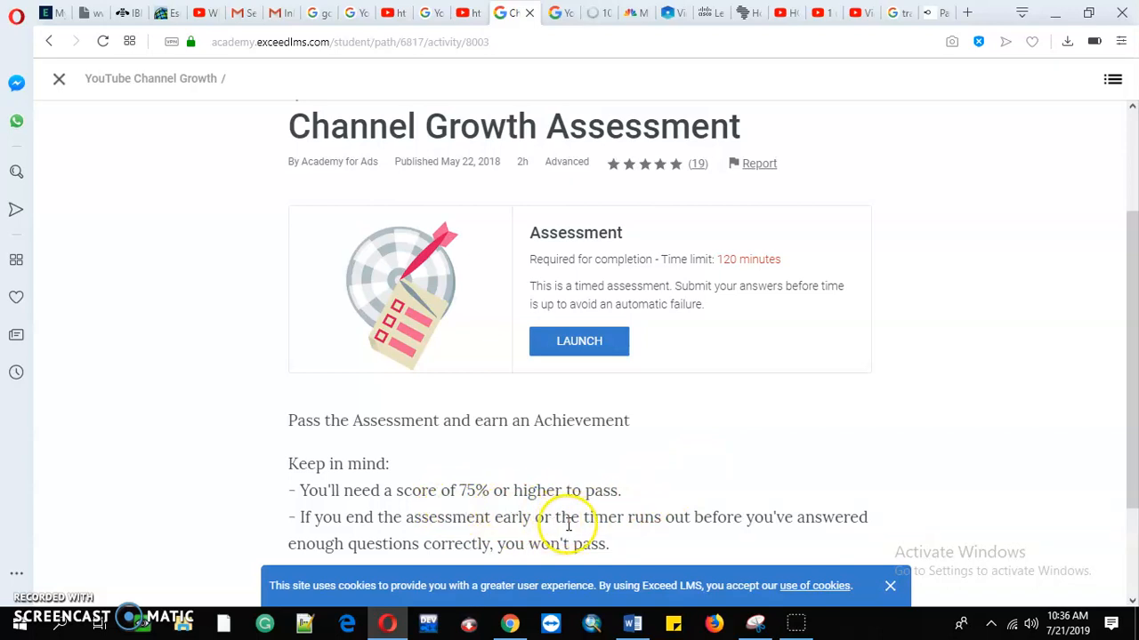
pyautogui.moveTo(702, 525)
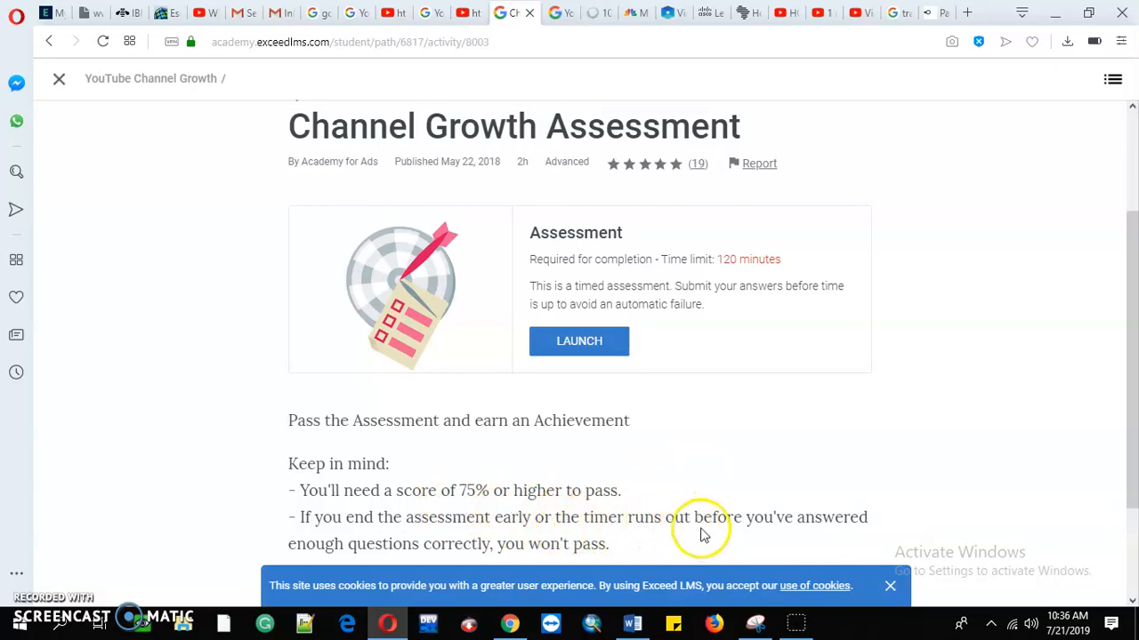
pyautogui.moveTo(498, 565)
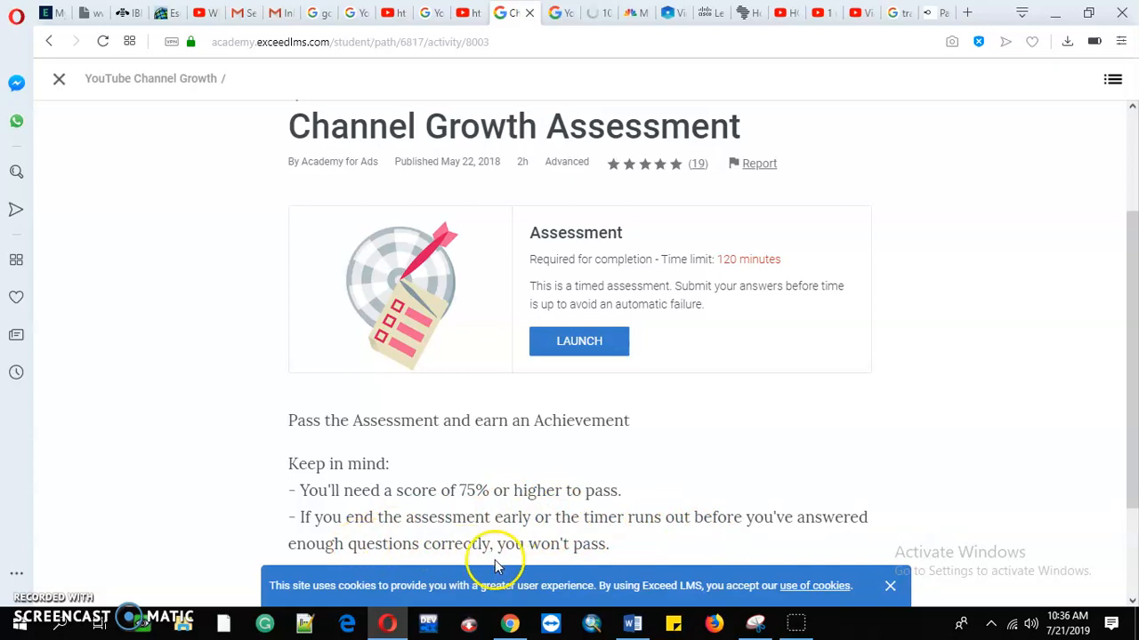
pyautogui.moveTo(558, 536)
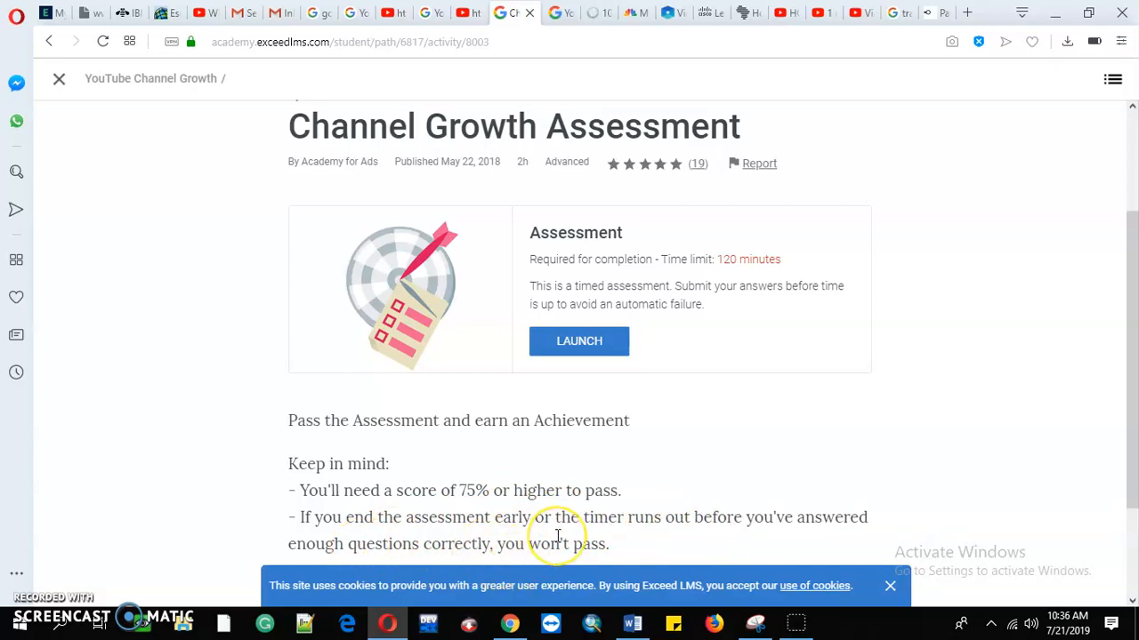